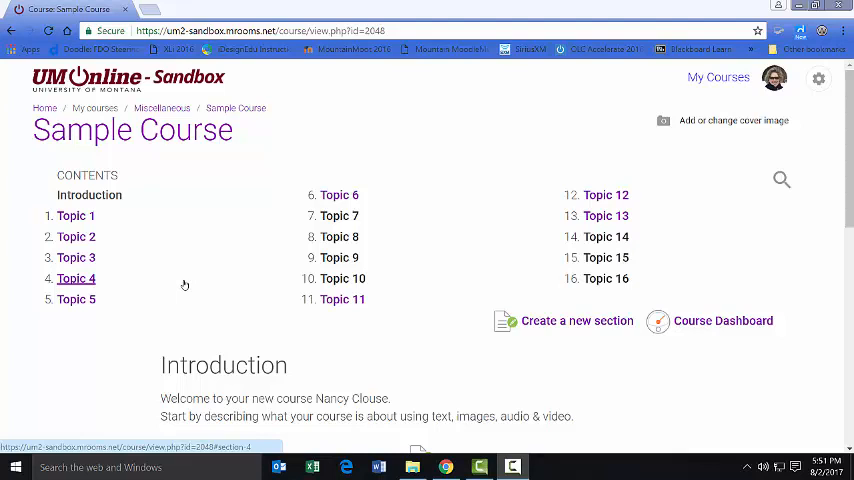
mouse_move(76, 216)
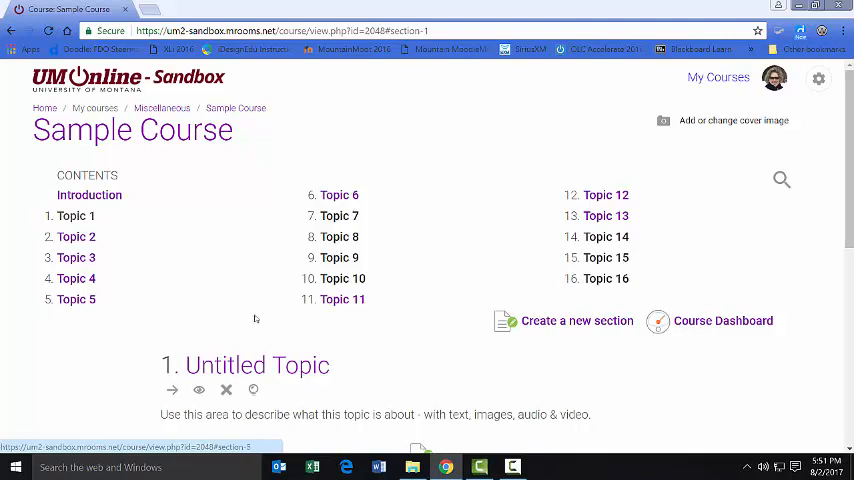
scroll("down", 3)
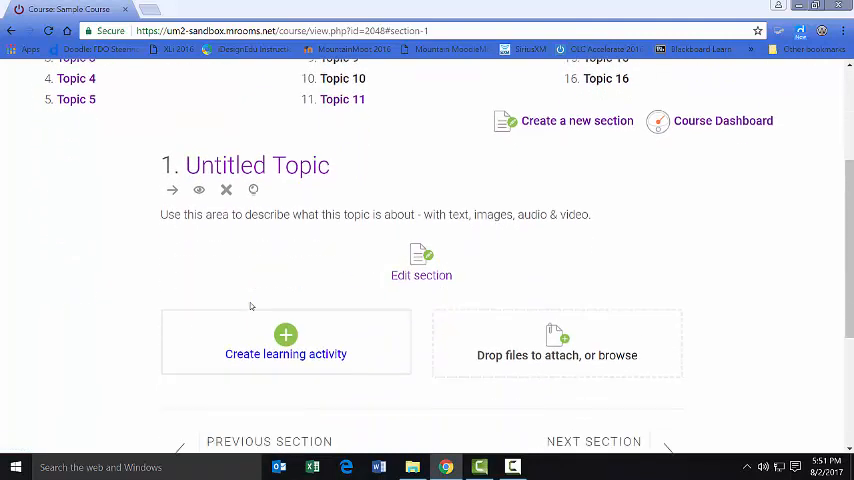
scroll("down", 3)
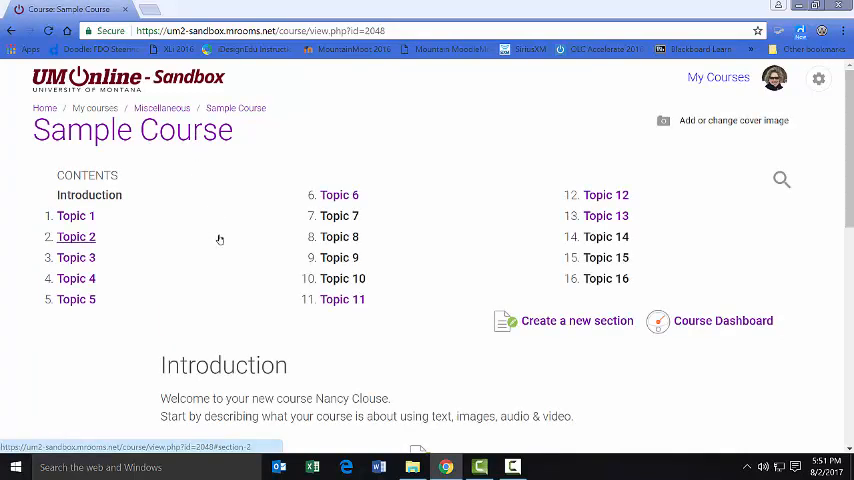
mouse_move(235, 108)
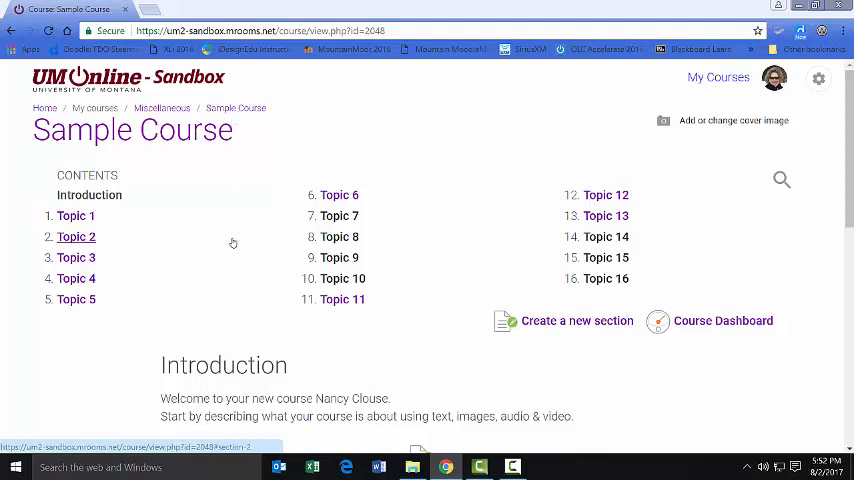
scroll("down", 3)
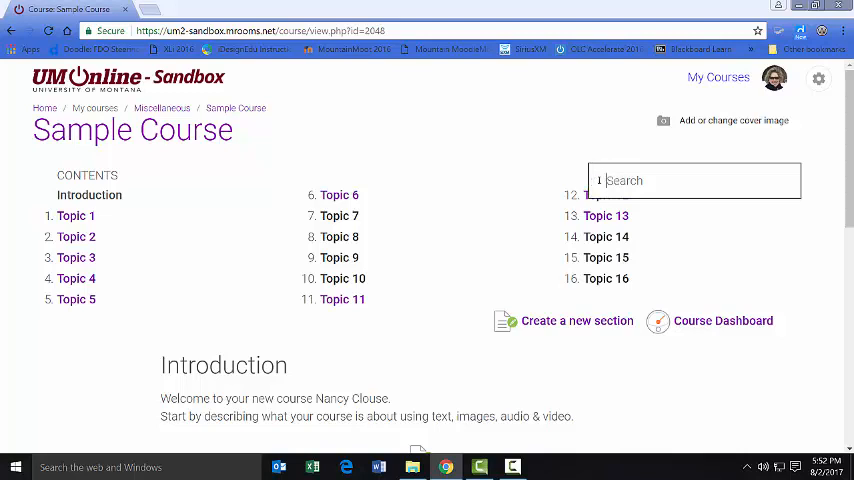
type("f")
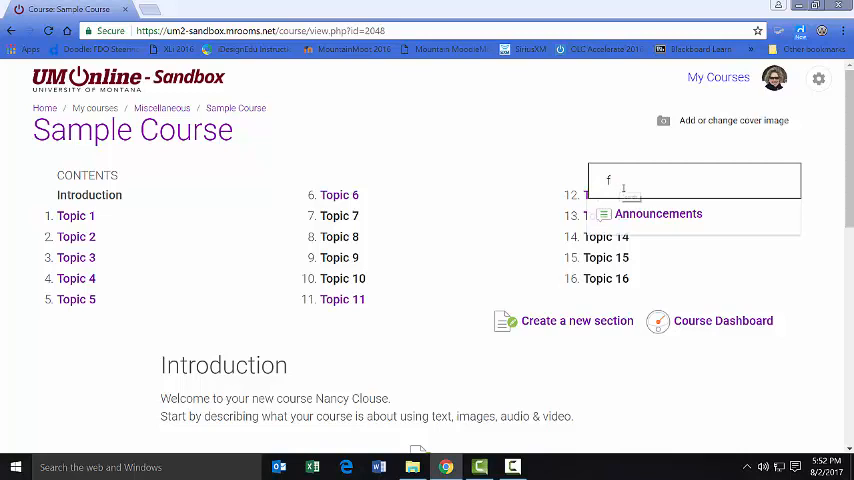
type("o")
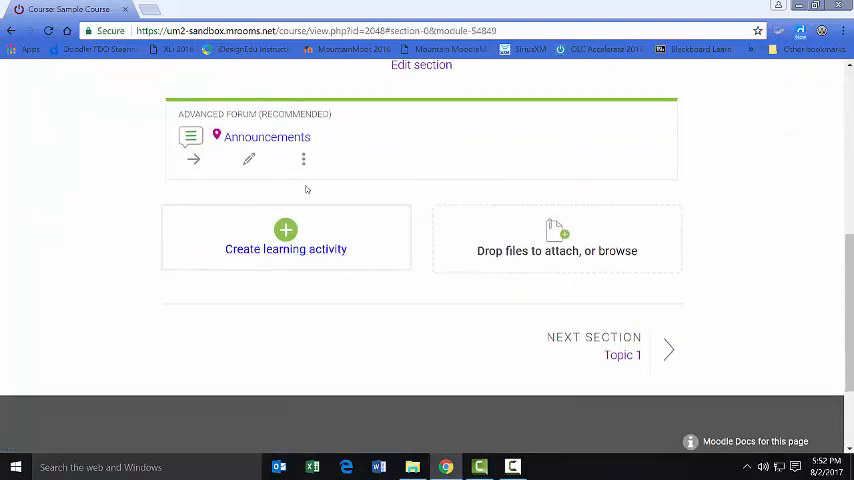
mouse_move(303, 159)
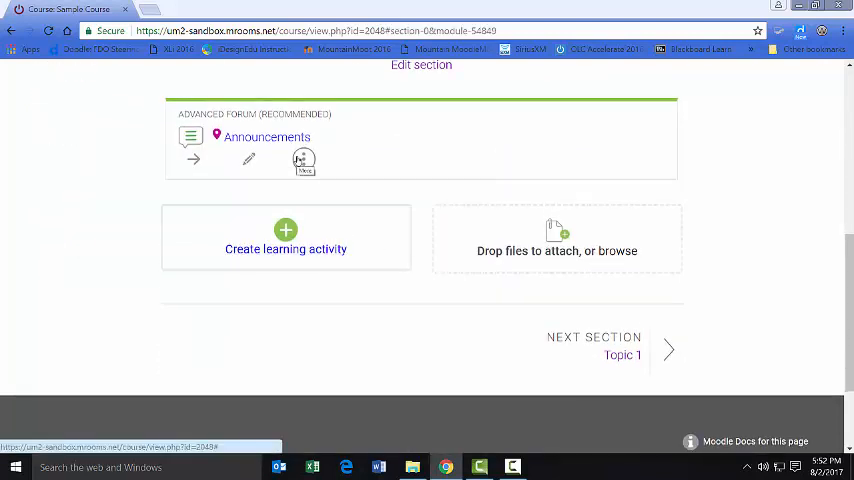